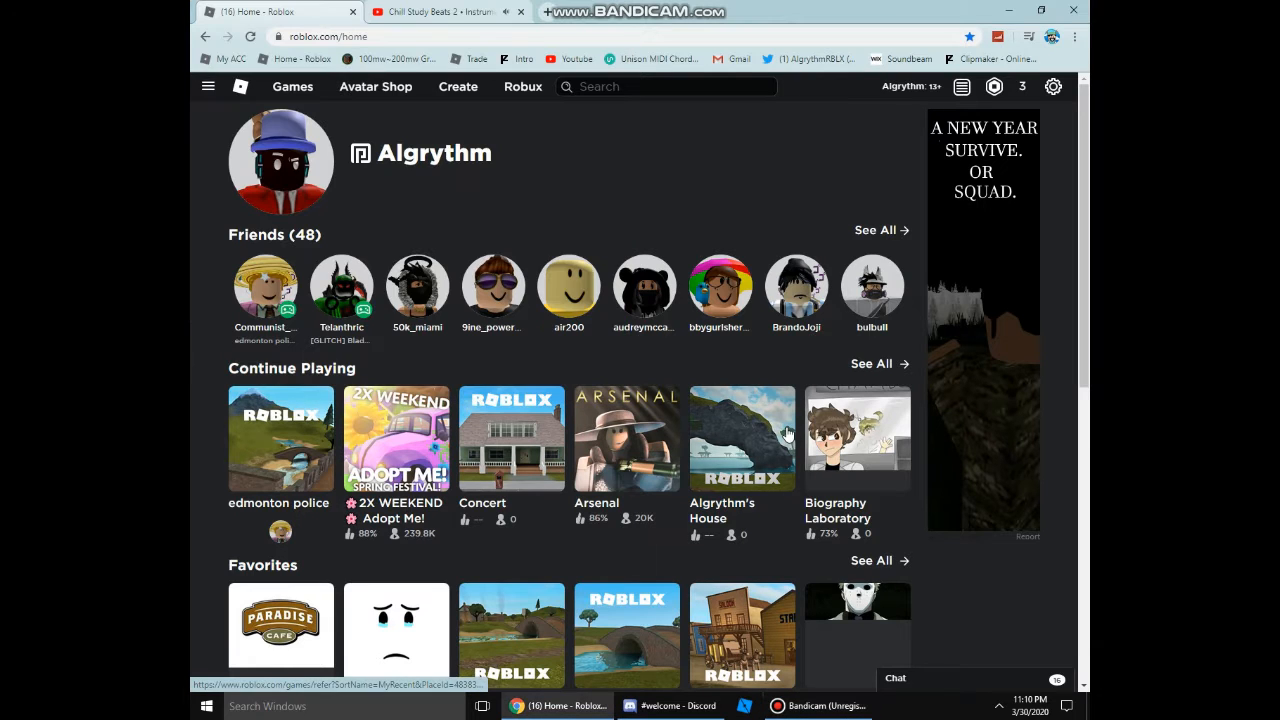
# Step: Scroll to Friends Playing and open Car Driving Simulator in a new tab
pyautogui.click(569, 290)
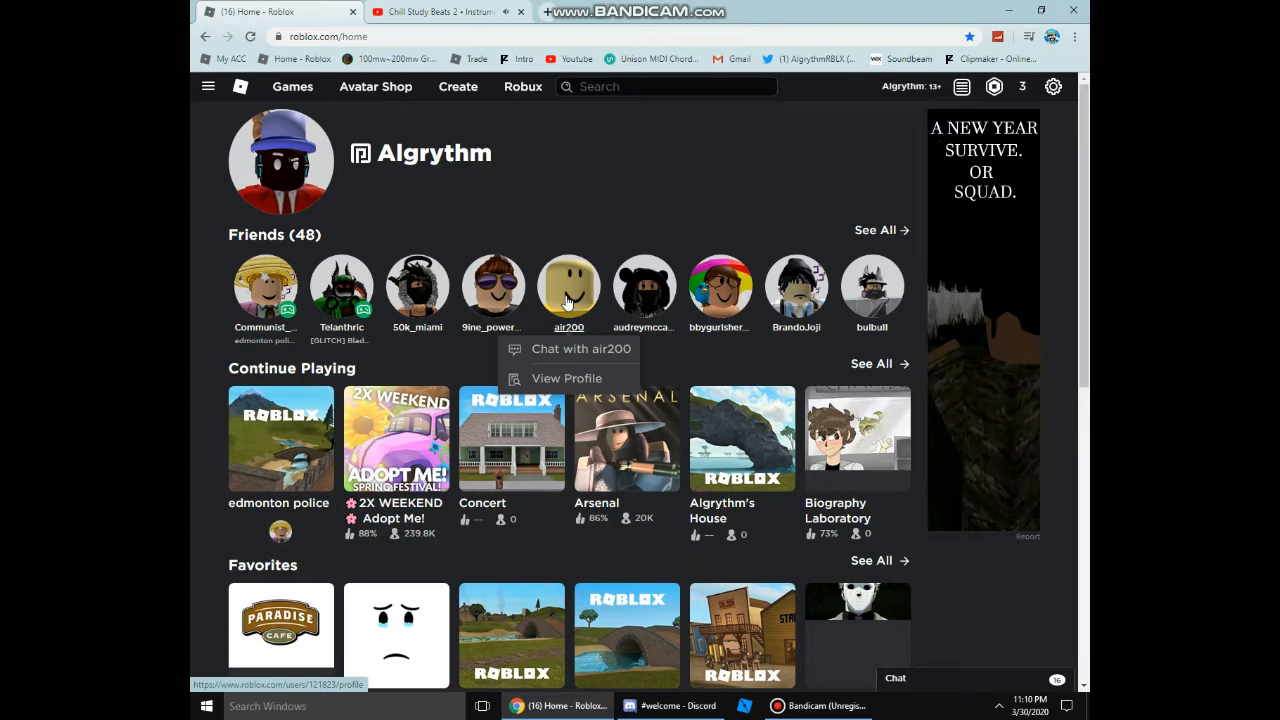
pyautogui.scroll(-3)
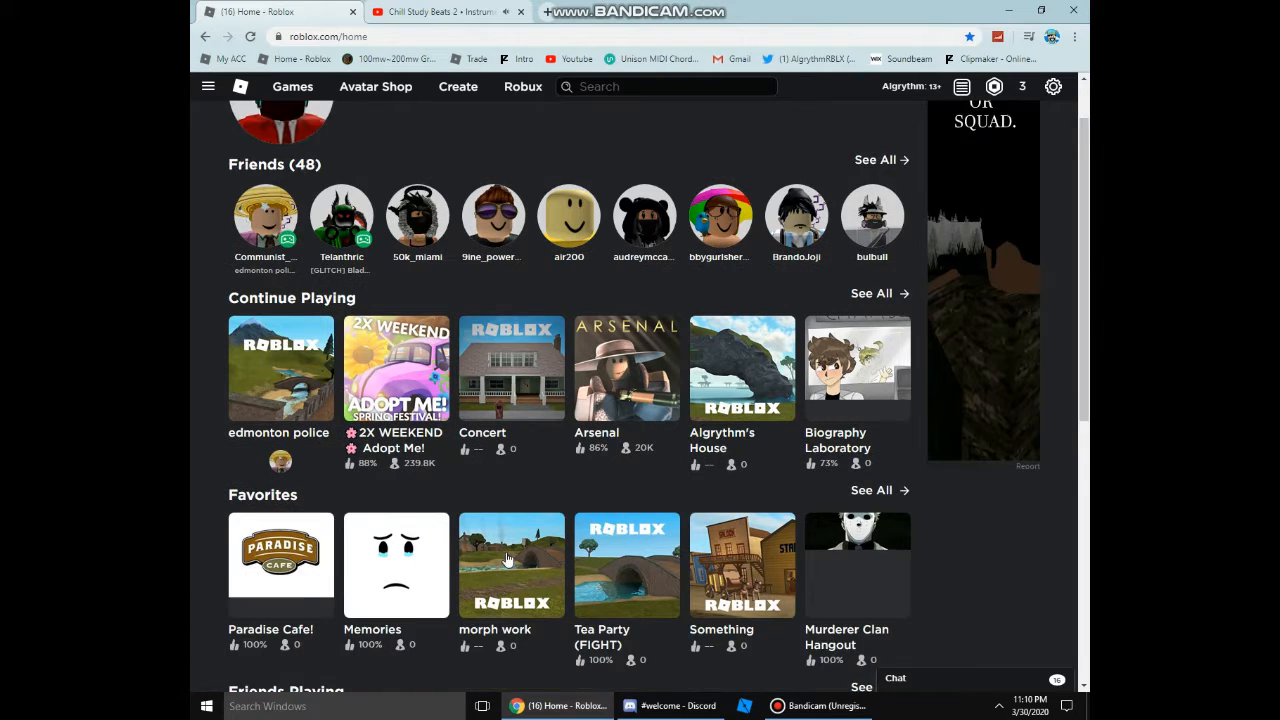
pyautogui.scroll(-3)
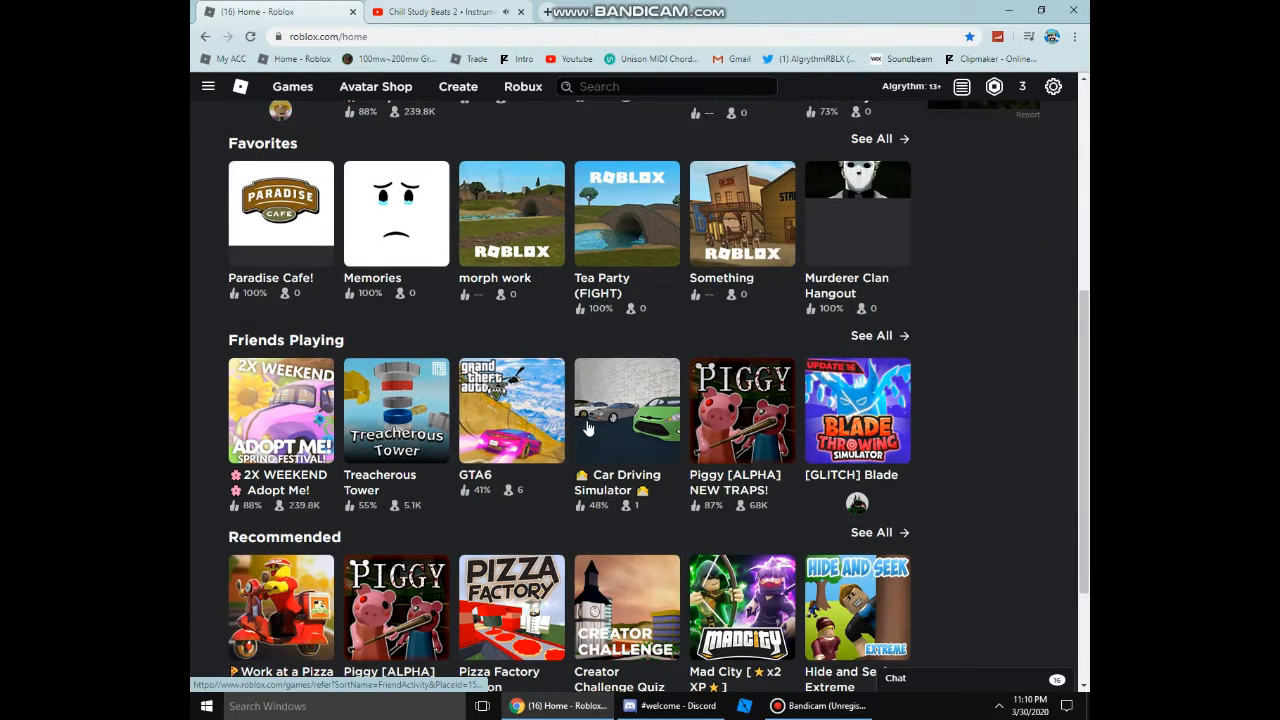
pyautogui.moveTo(600, 503)
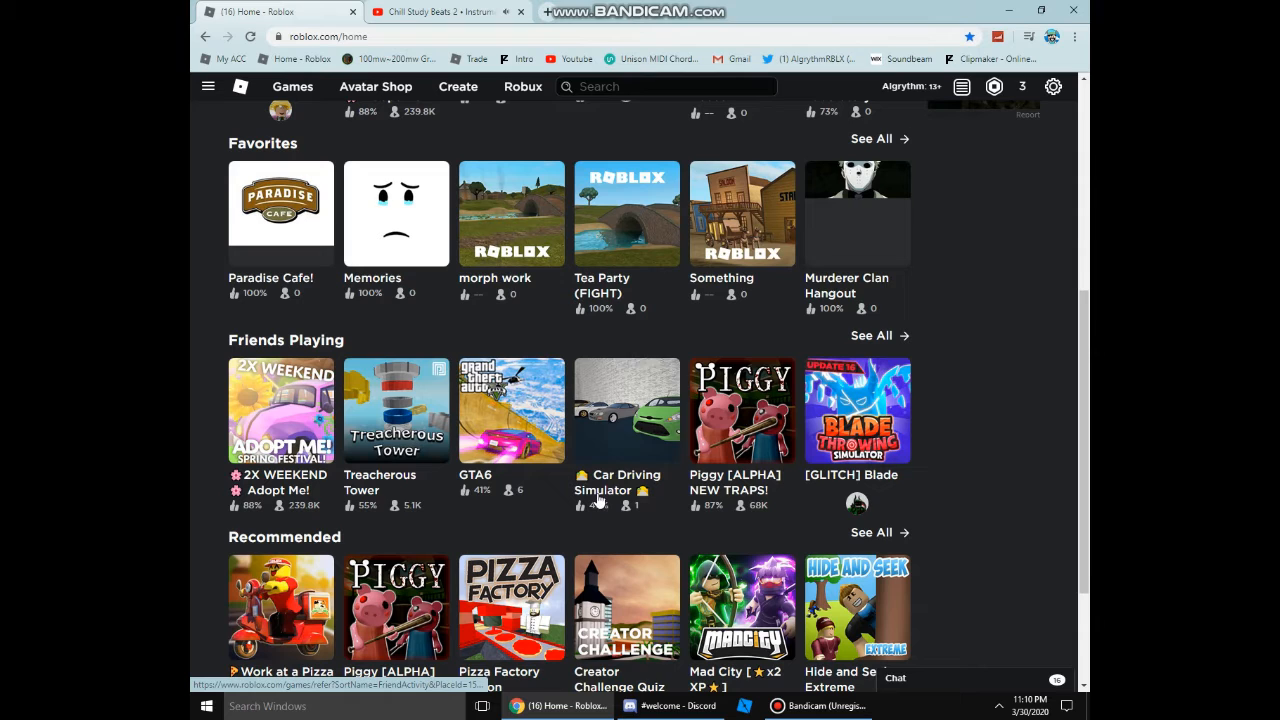
pyautogui.rightClick(627, 490)
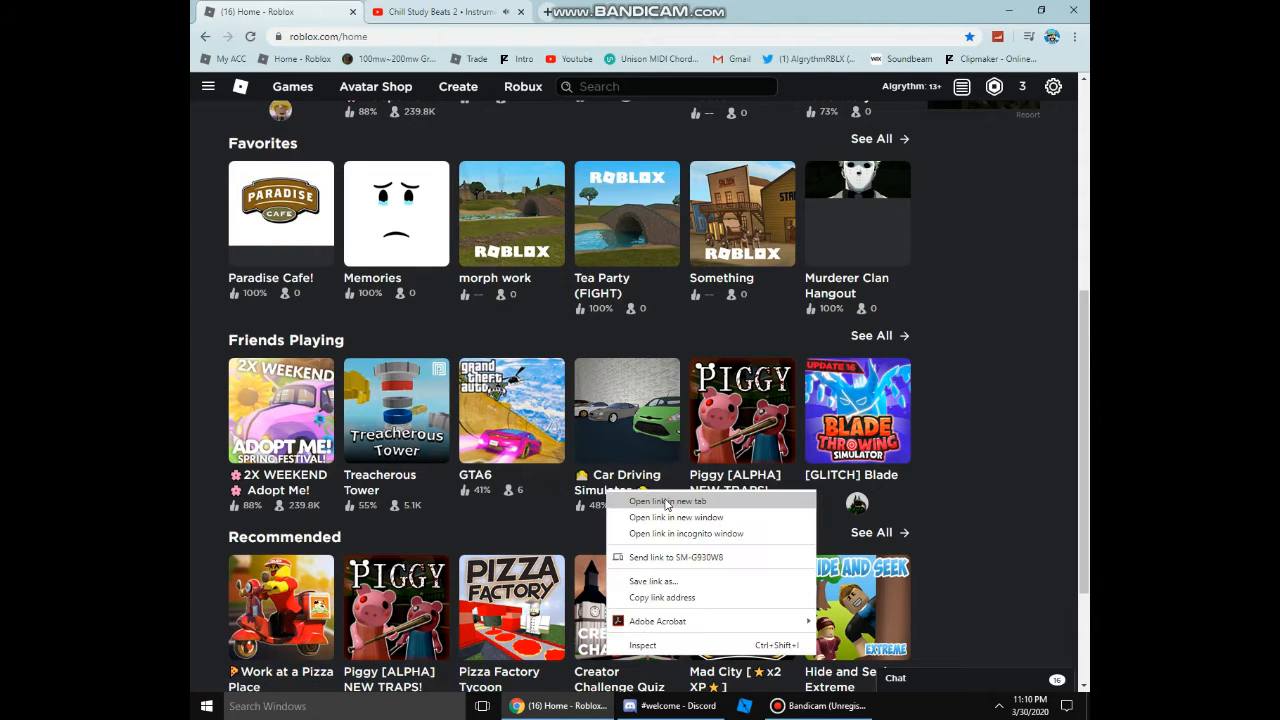
pyautogui.click(667, 501)
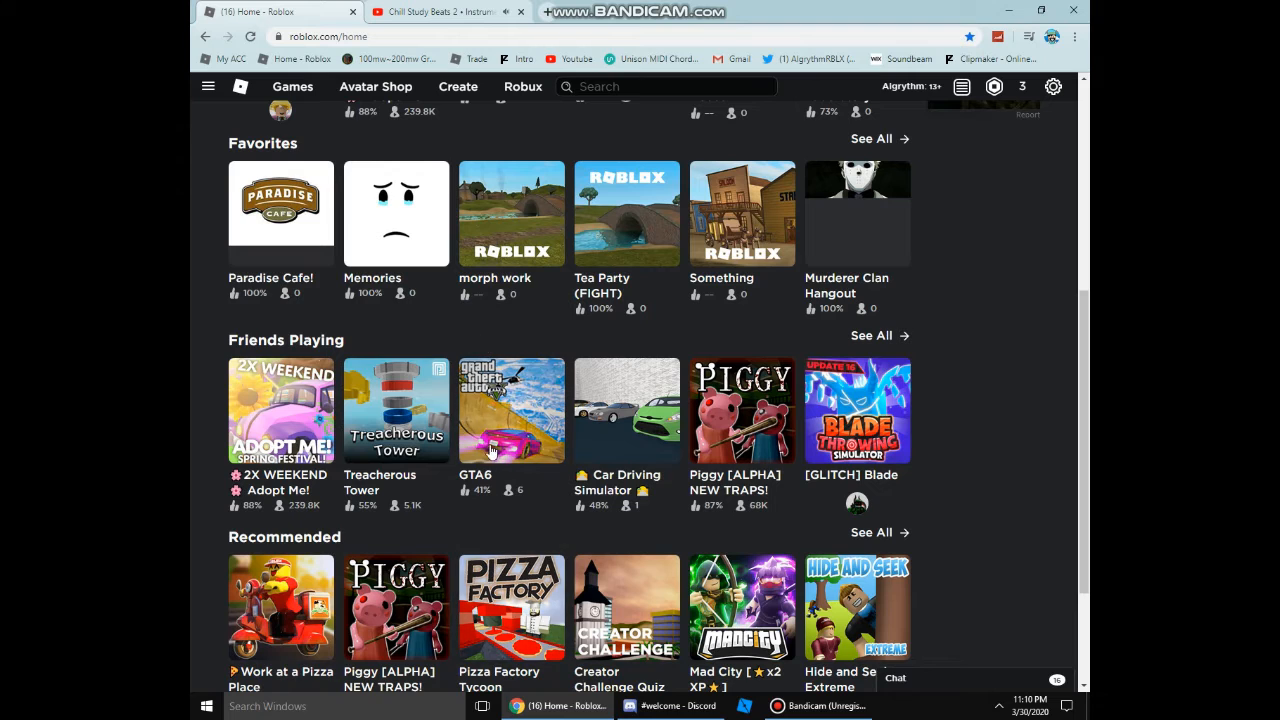
pyautogui.click(511, 410)
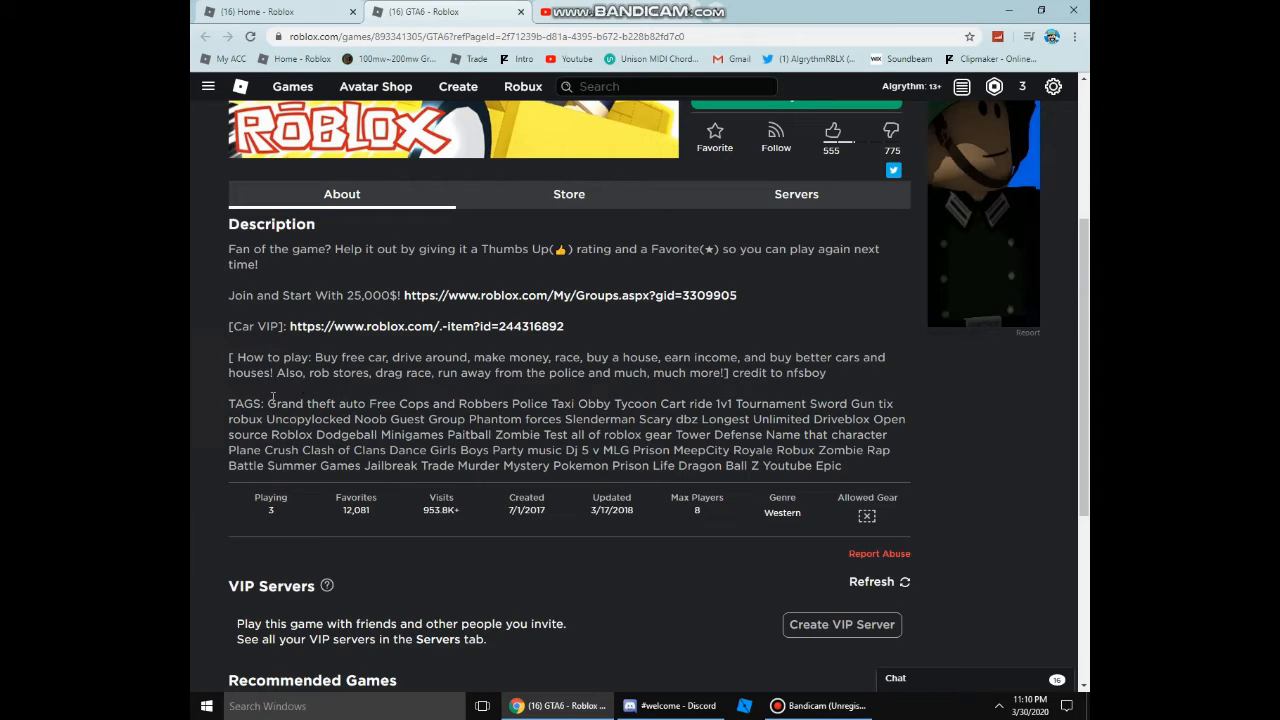
pyautogui.moveTo(270, 403); pyautogui.dragTo(595, 465)
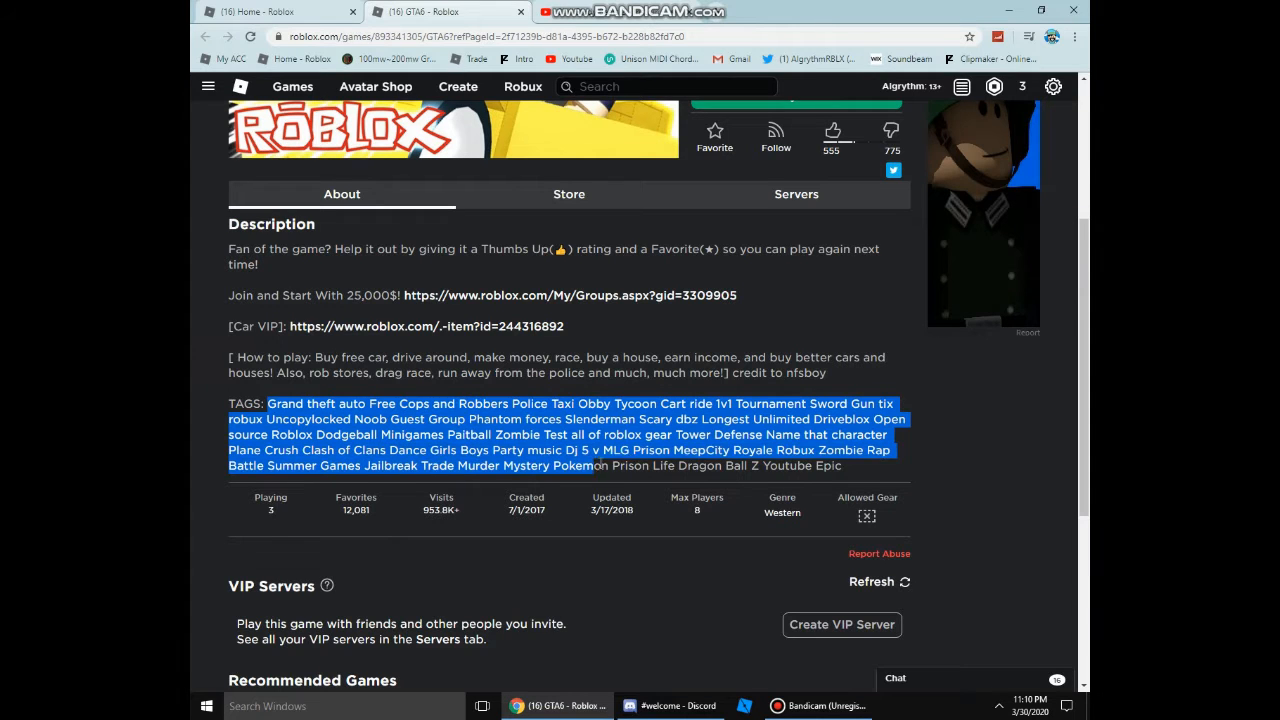
pyautogui.click(748, 434)
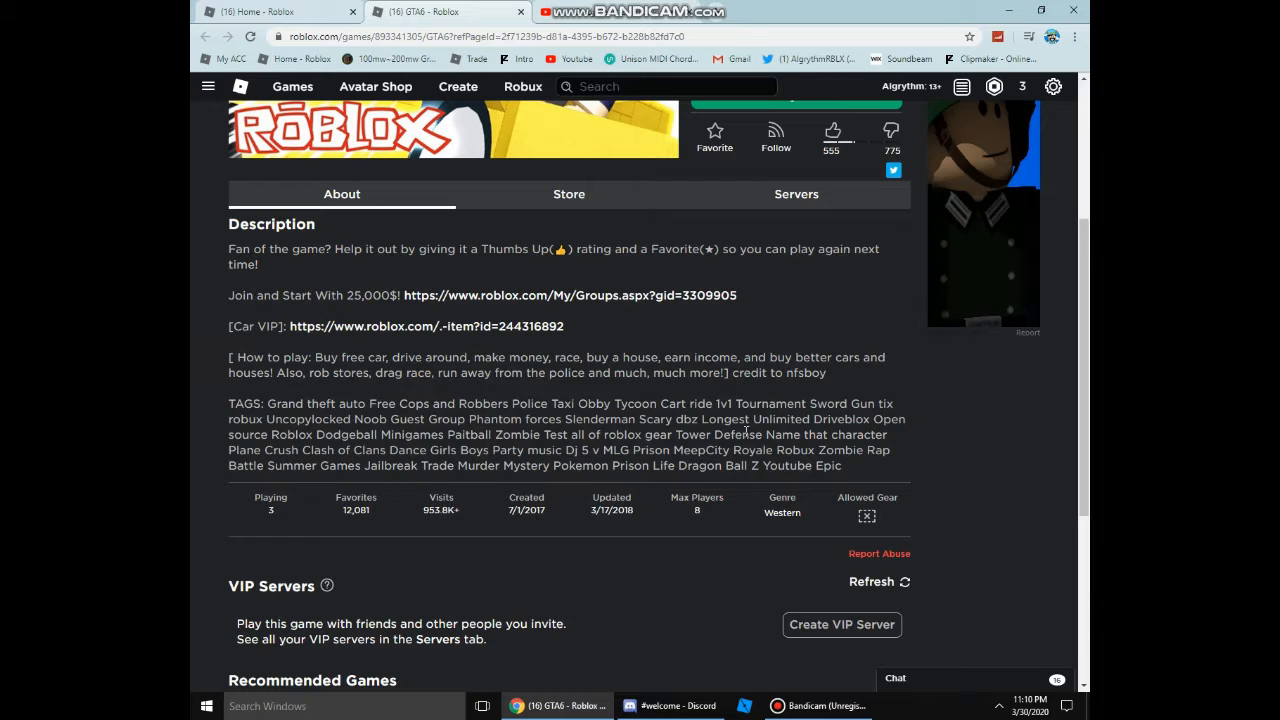
pyautogui.moveTo(229, 403); pyautogui.dragTo(843, 466)
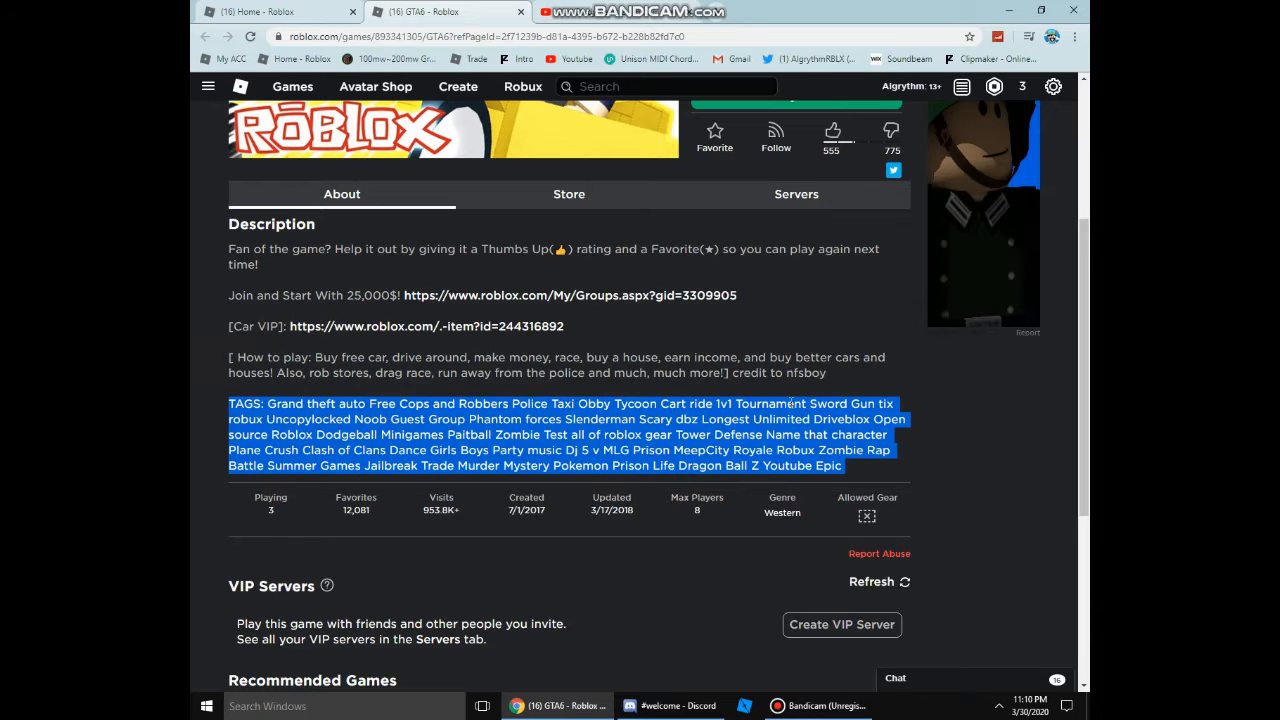
pyautogui.scroll(3)
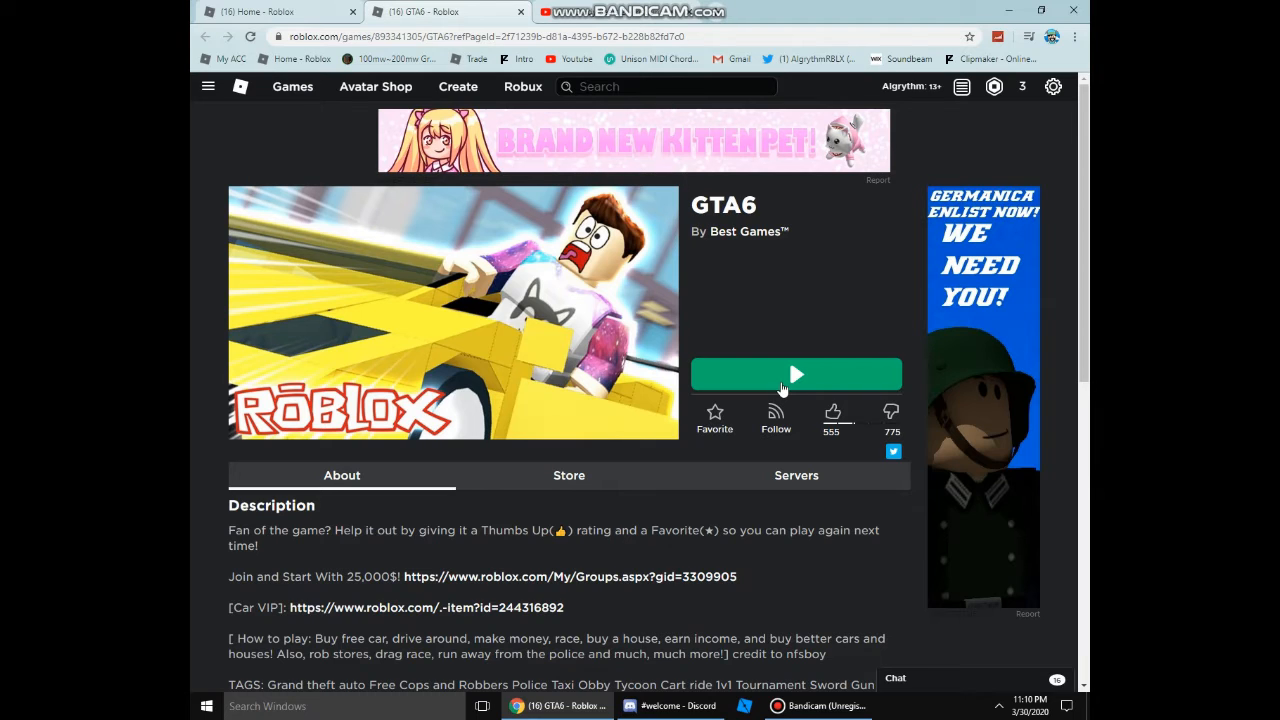
pyautogui.moveTo(638, 289)
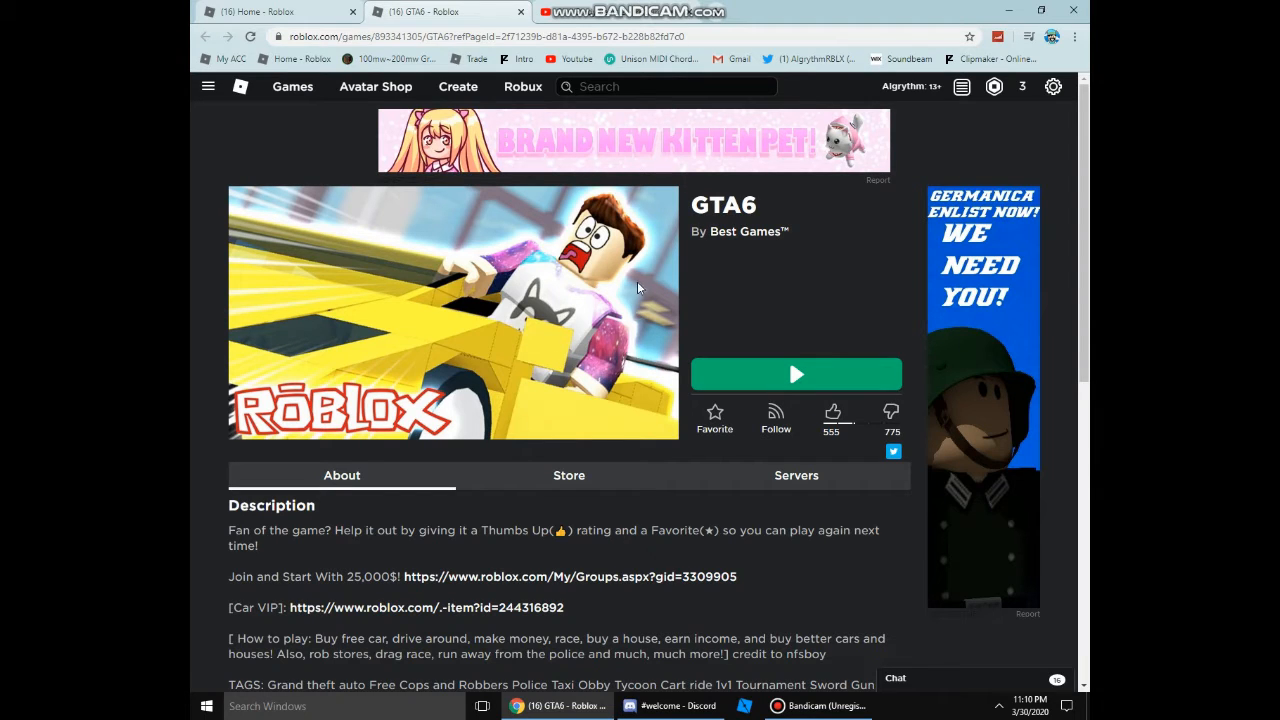
pyautogui.scroll(-3)
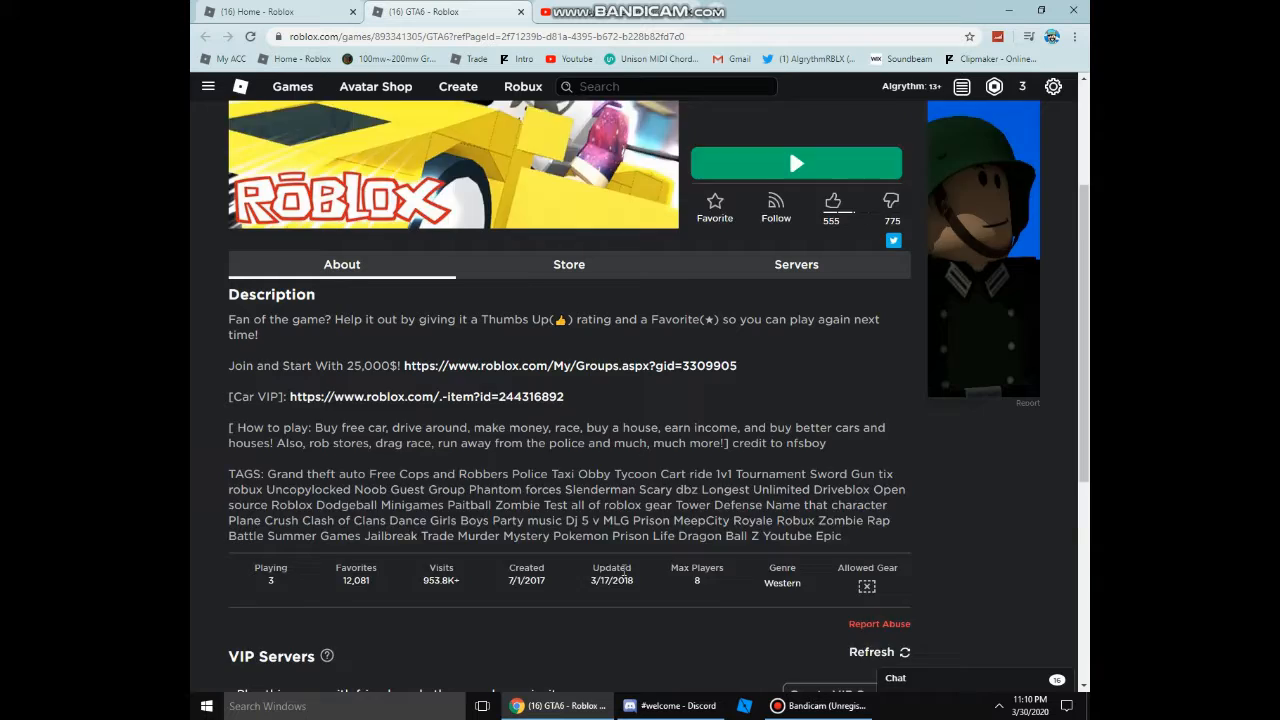
pyautogui.scroll(-3)
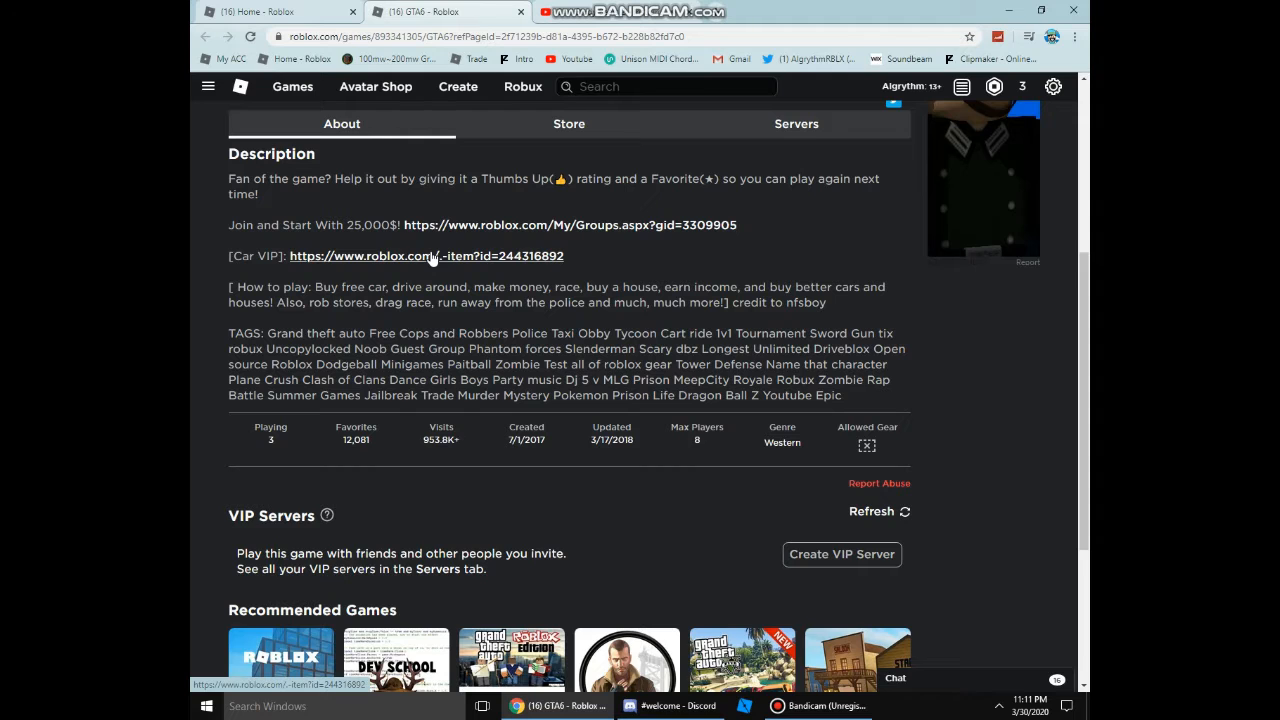
pyautogui.moveTo(400, 108)
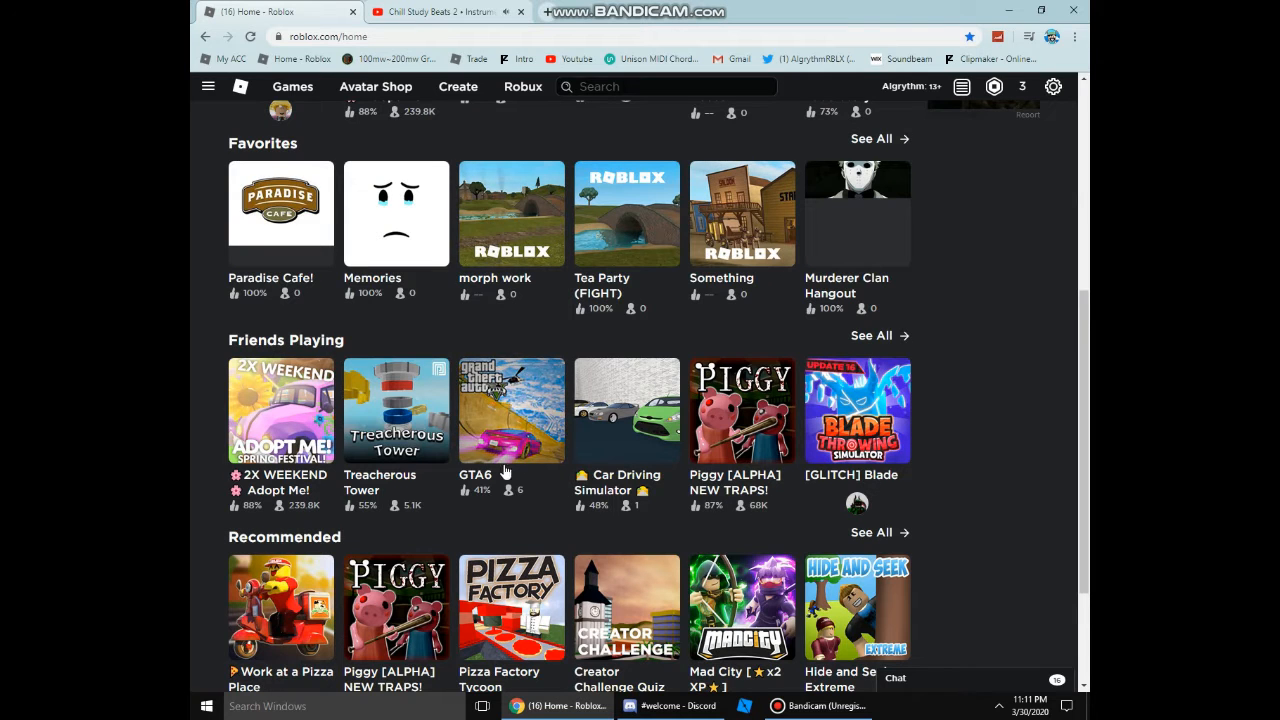
# Step: Switch to the Car Driving Simulator page and open creator drrtaybloxian999's profile
pyautogui.click(511, 410)
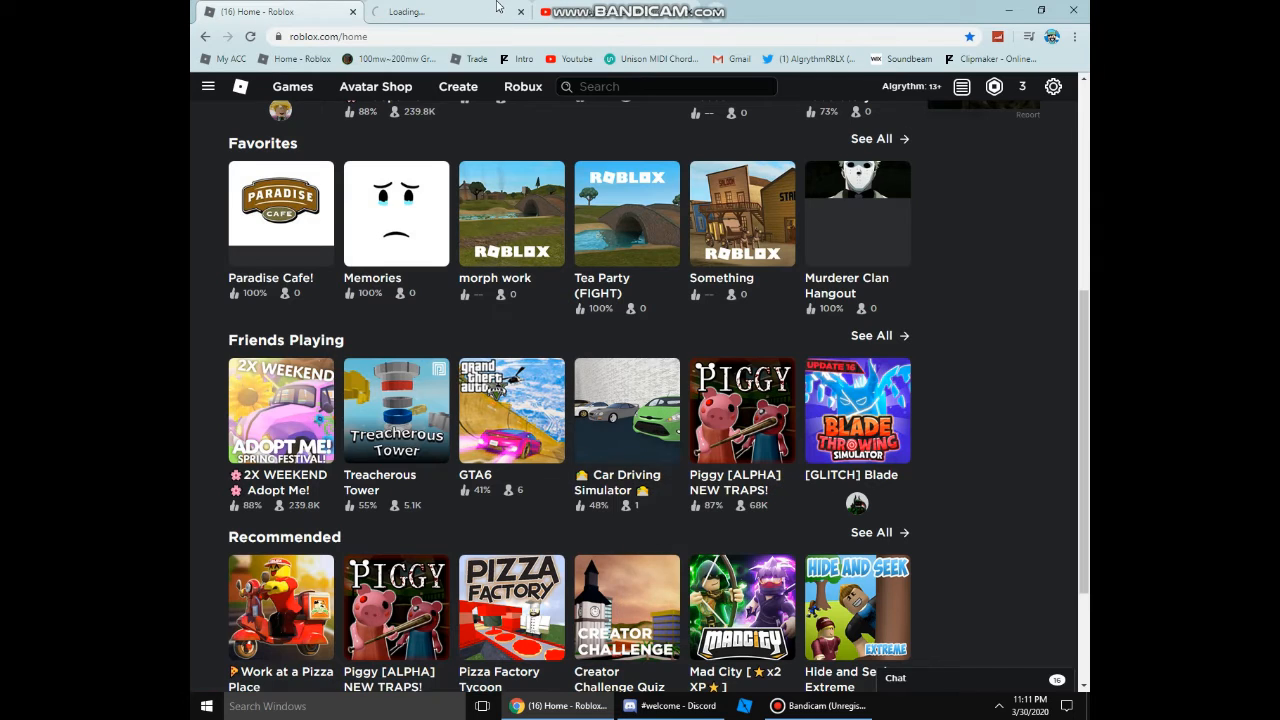
pyautogui.click(626, 410)
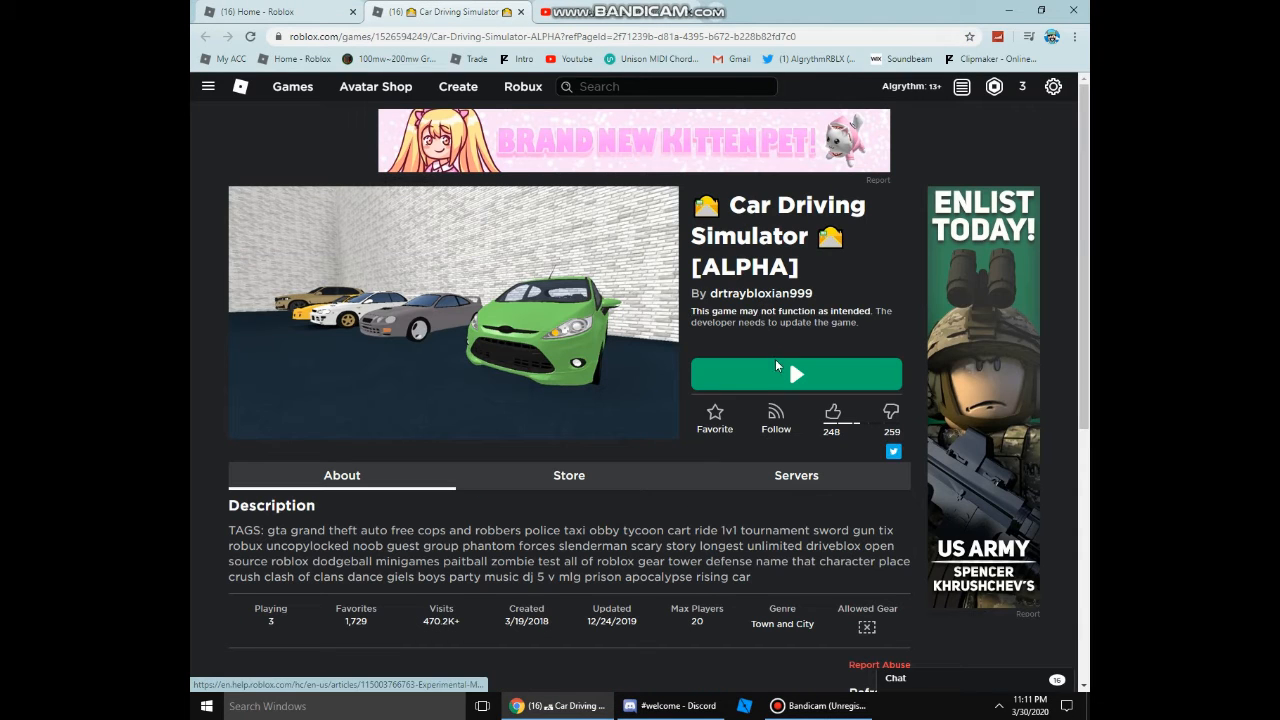
pyautogui.moveTo(229, 530); pyautogui.dragTo(262, 546)
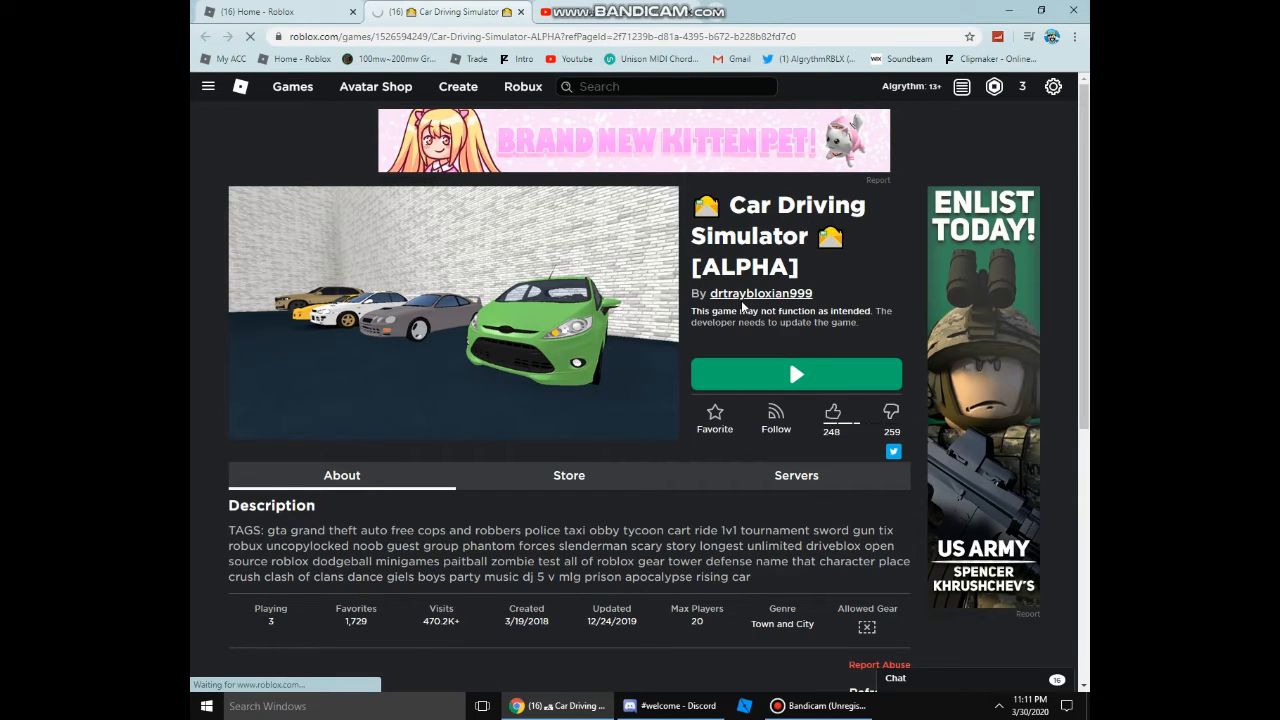
pyautogui.click(761, 293)
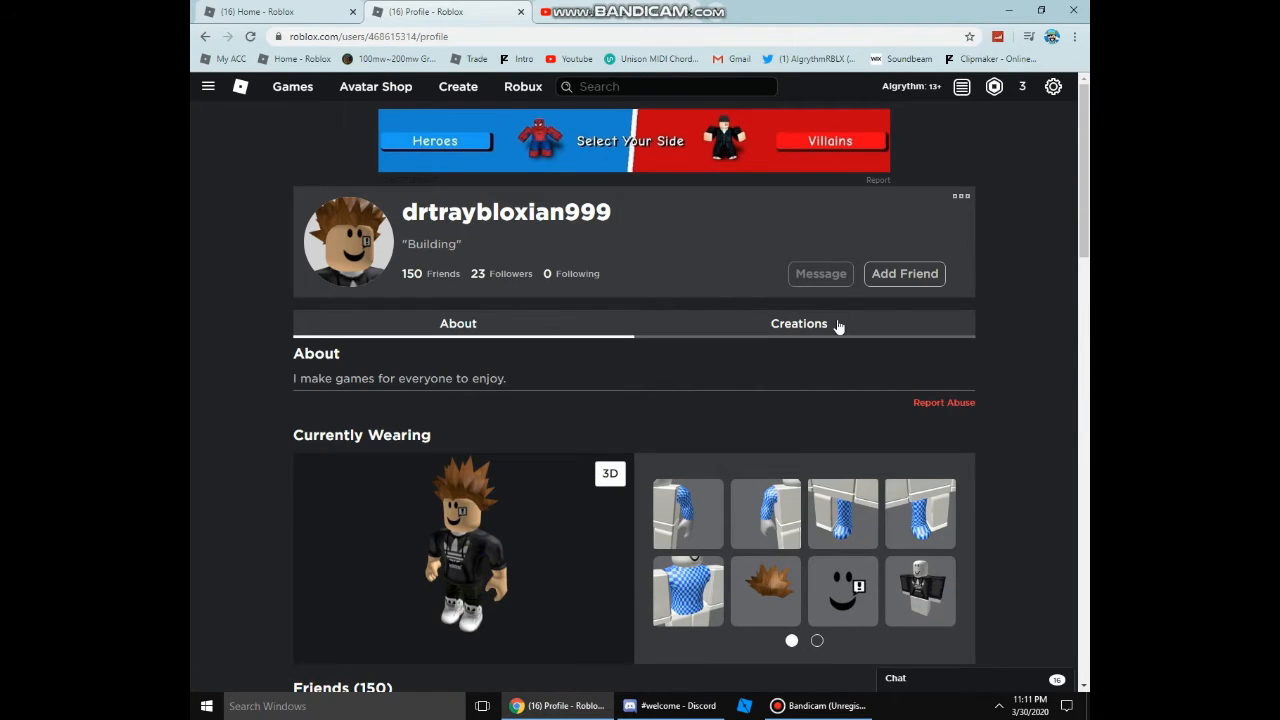
# Step: View the creator's Creations and About statistics, then close the profile tab
pyautogui.click(799, 323)
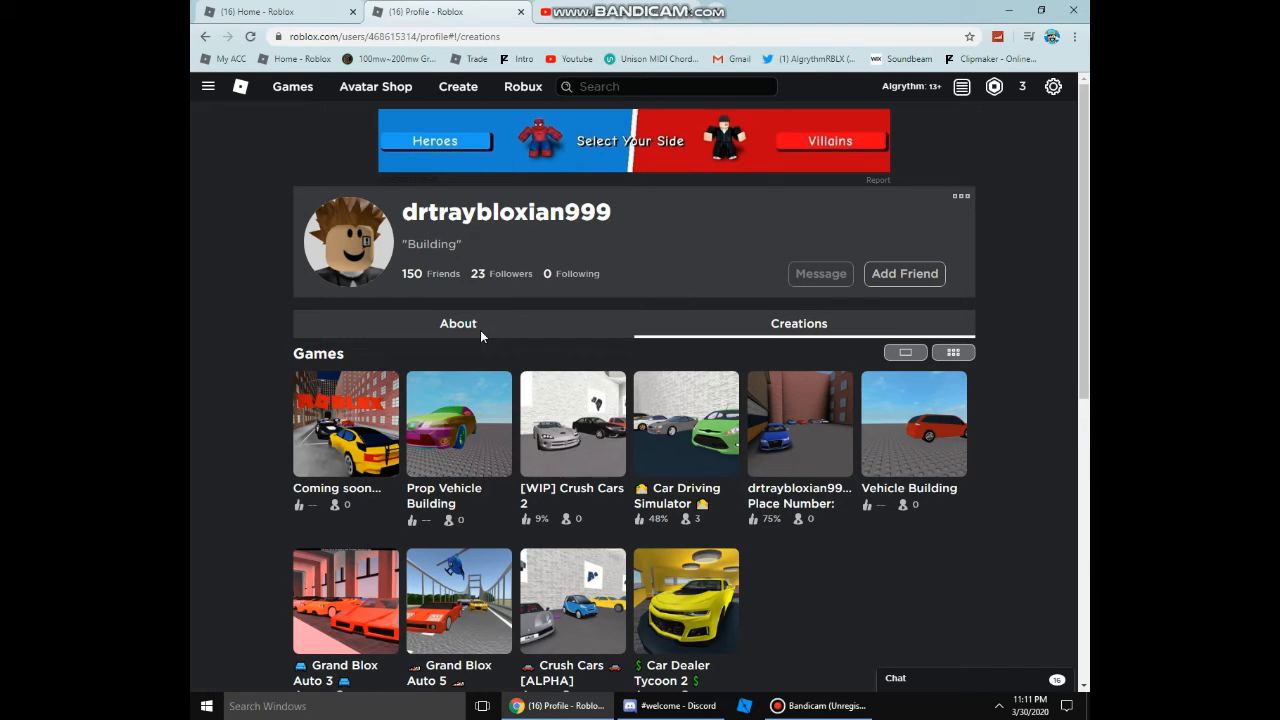
pyautogui.click(458, 323)
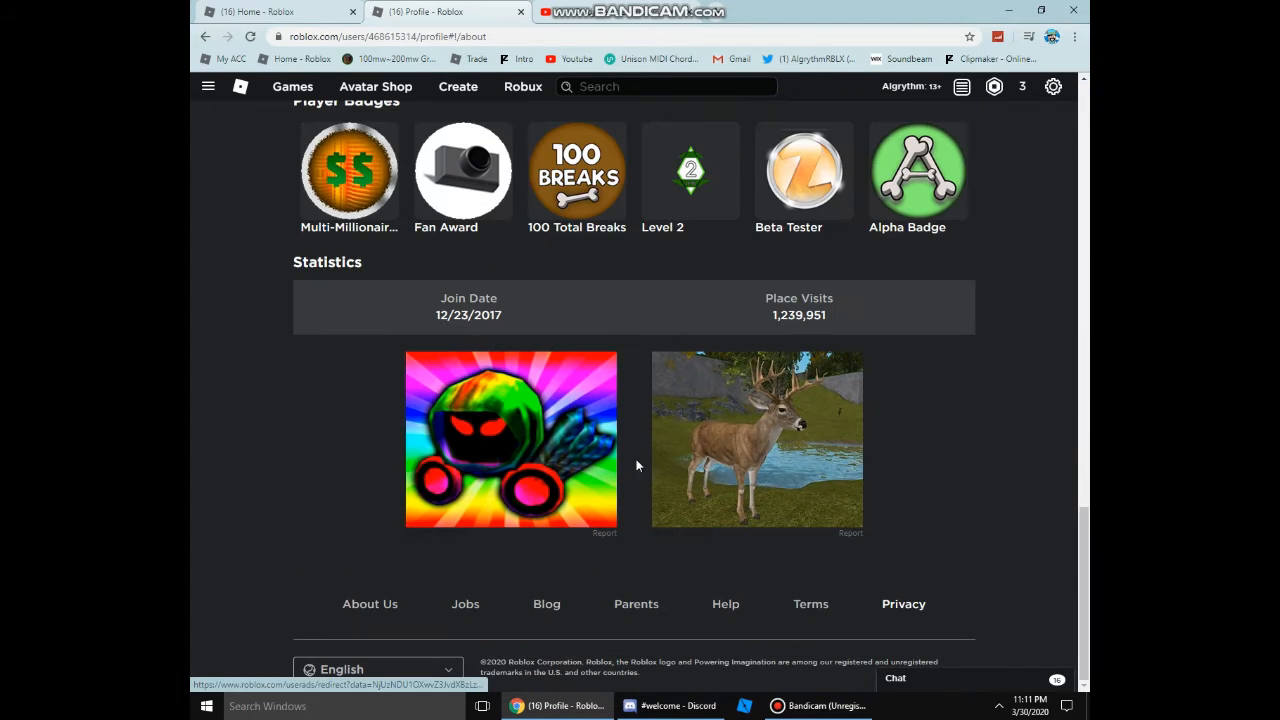
pyautogui.doubleClick(799, 315)
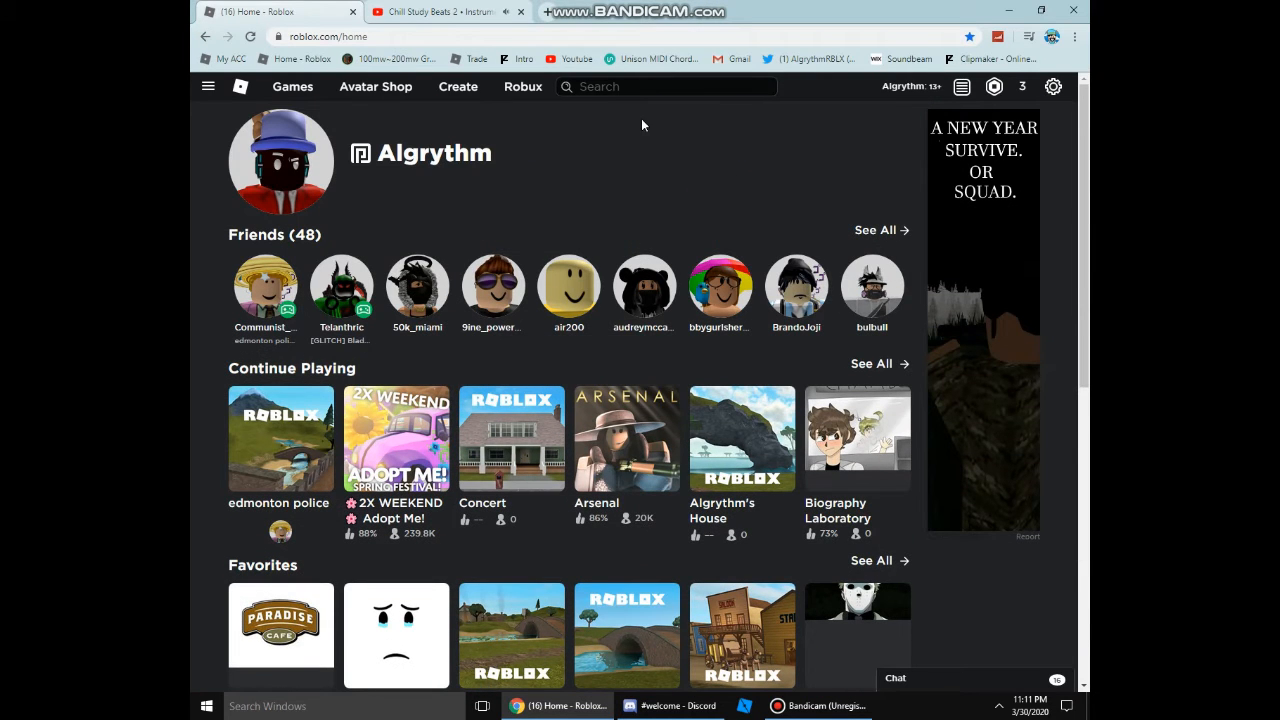
# Step: Search Roblox games for 'GTA', correcting the 'GATA' typo
pyautogui.click(666, 86)
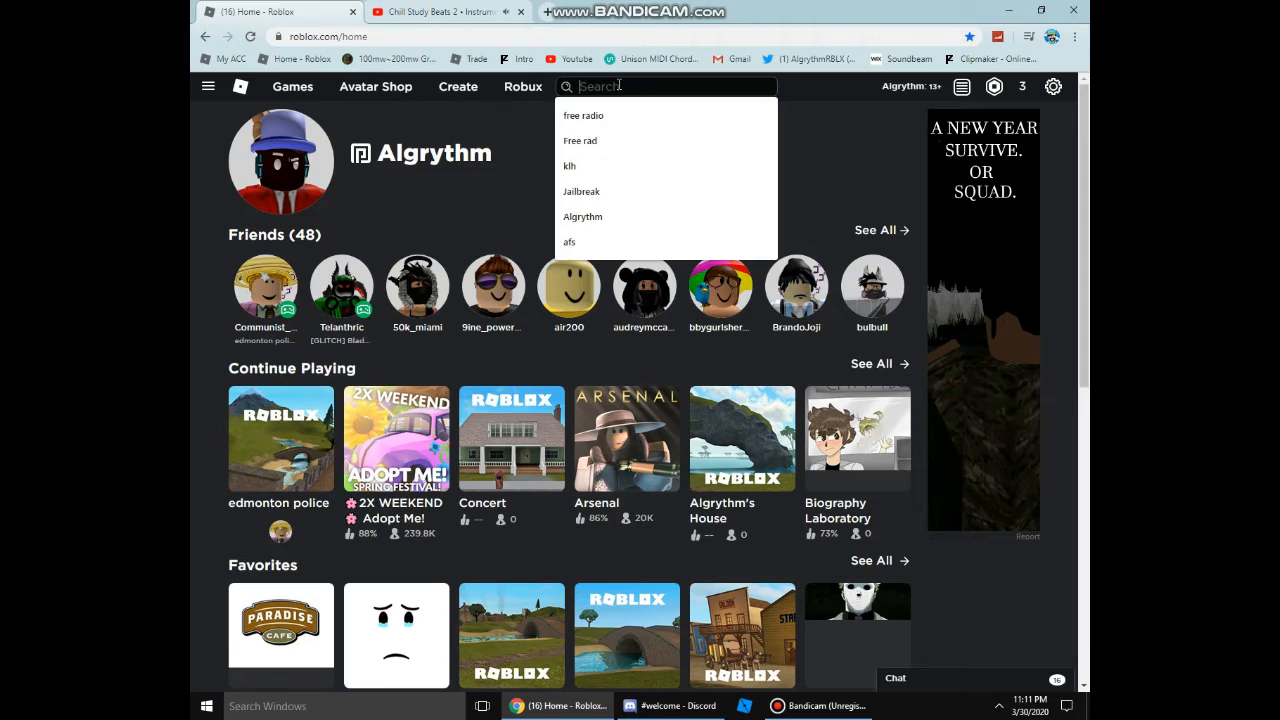
pyautogui.write('GATA')
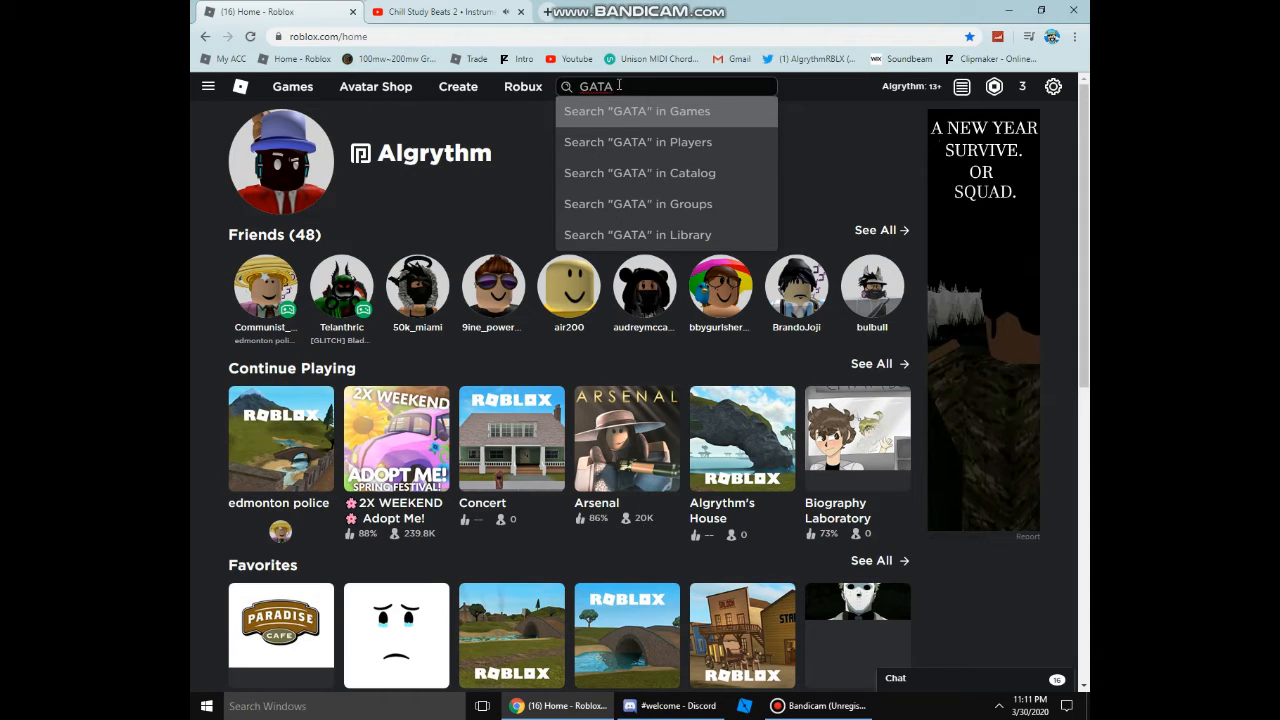
pyautogui.press('Backspace')
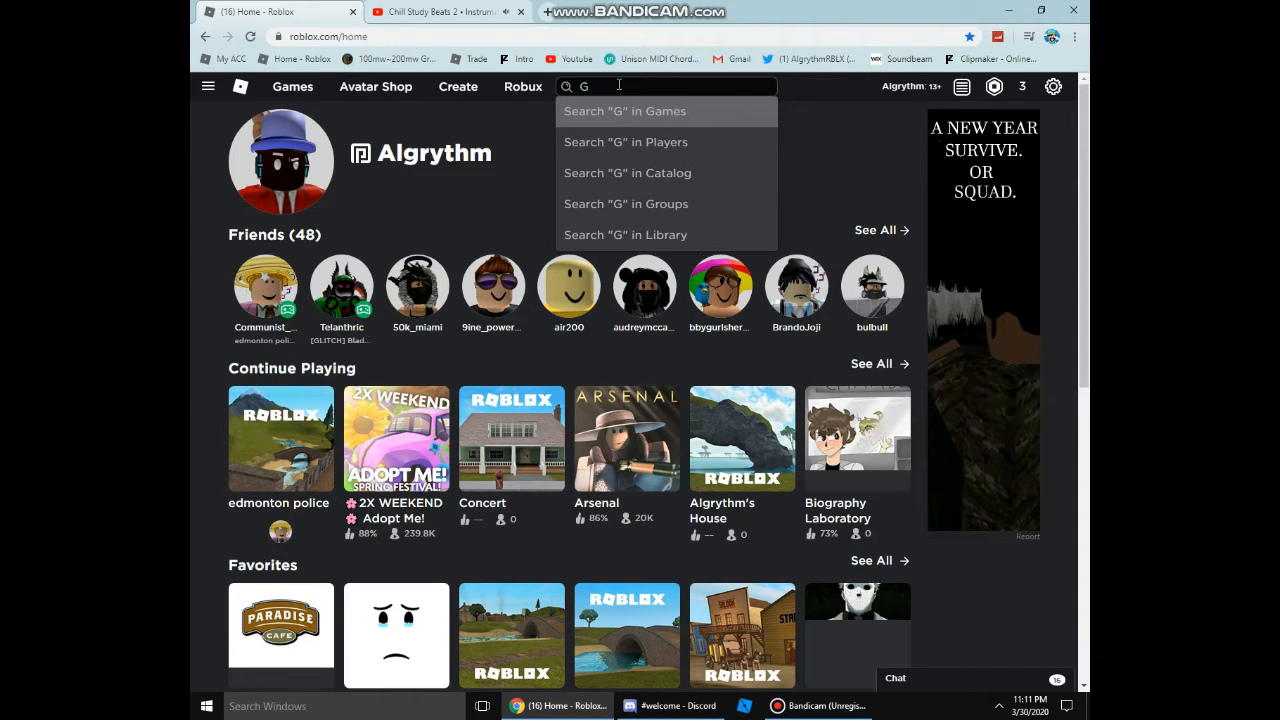
pyautogui.write('TA')
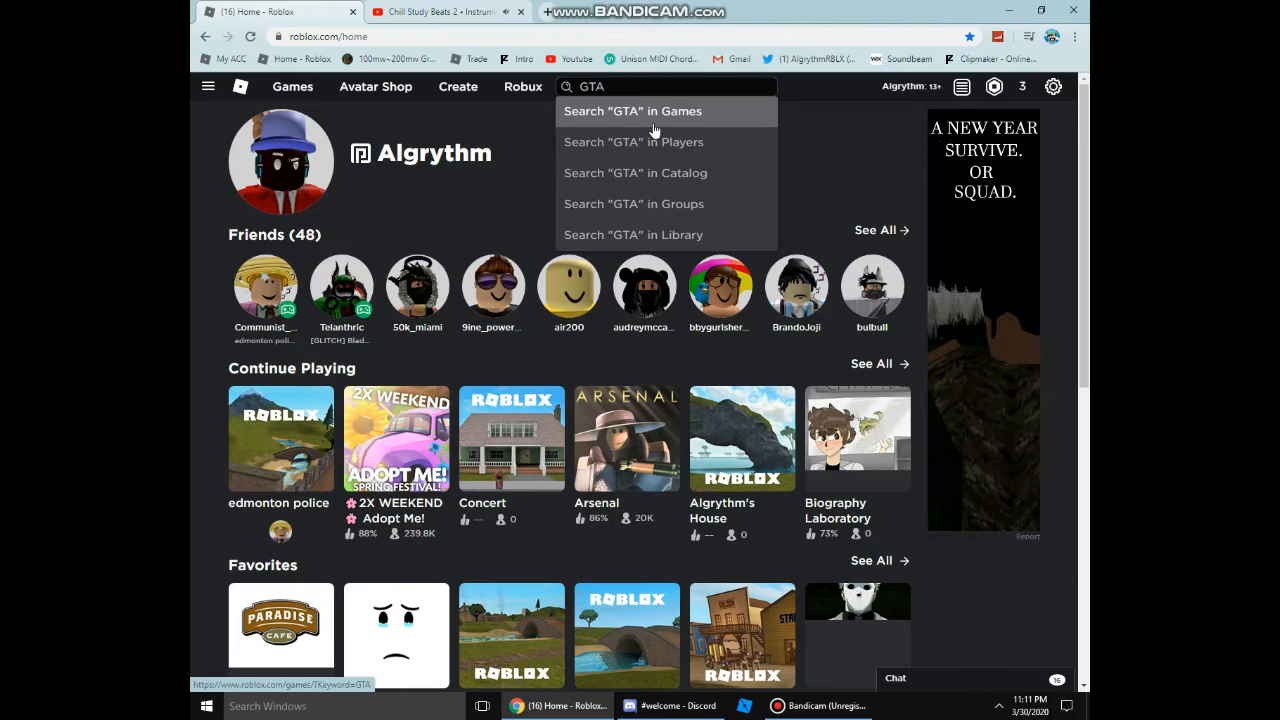
pyautogui.click(632, 111)
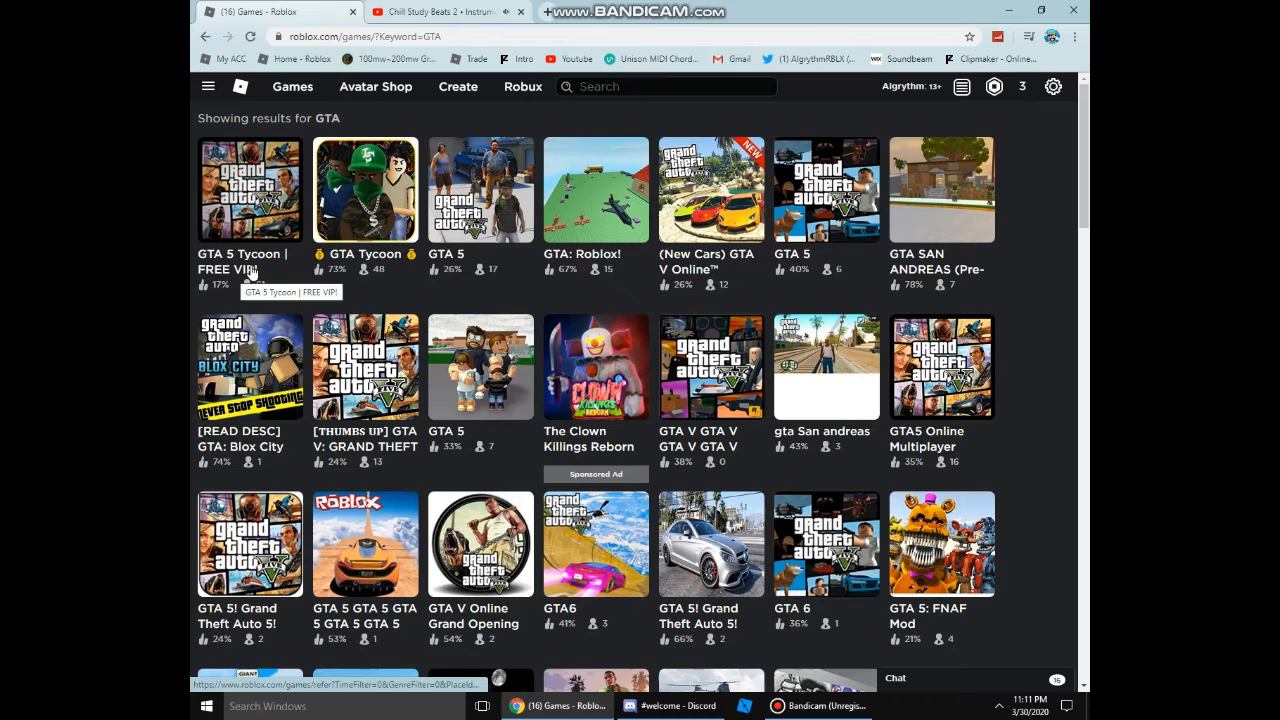
pyautogui.click(249, 189)
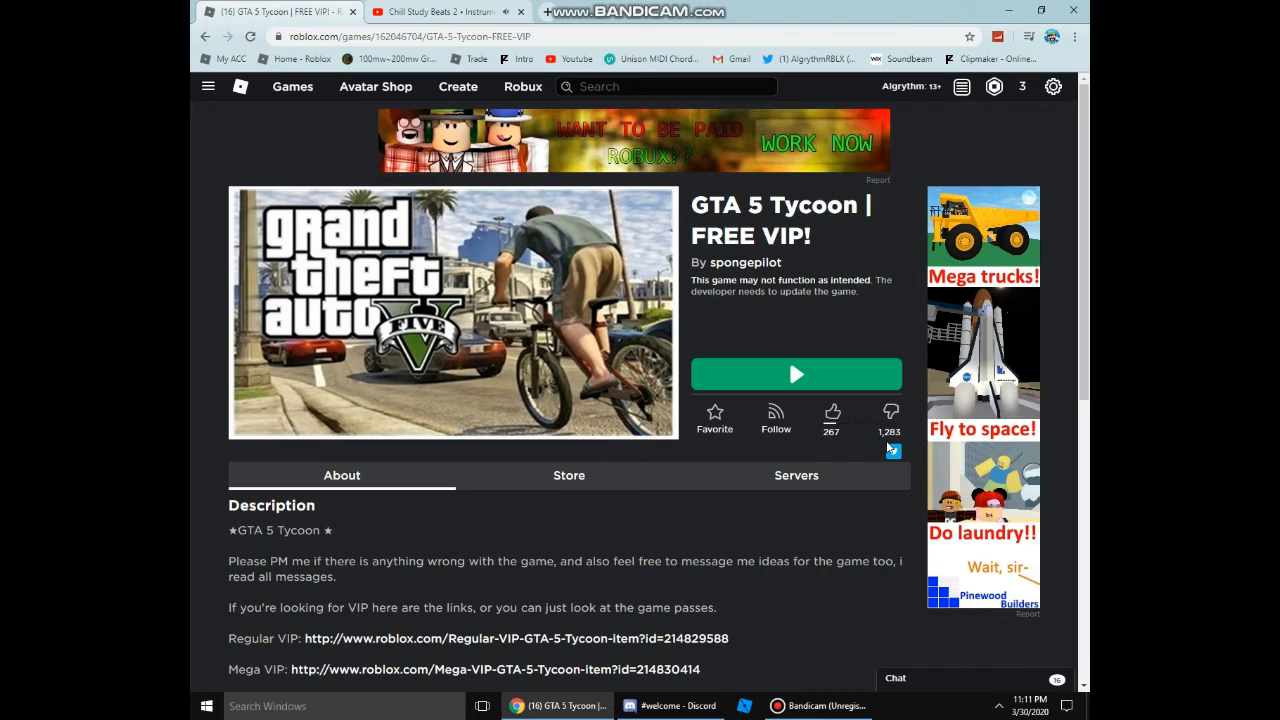
pyautogui.click(831, 412)
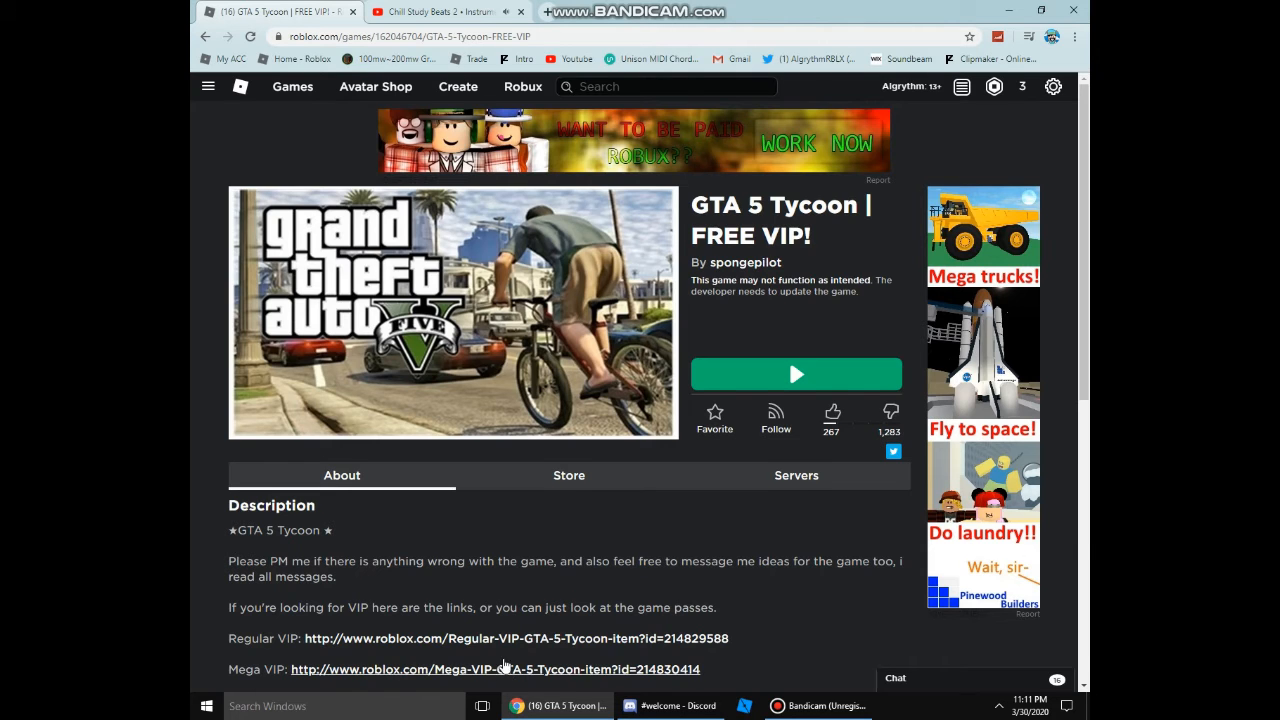
pyautogui.scroll(-3)
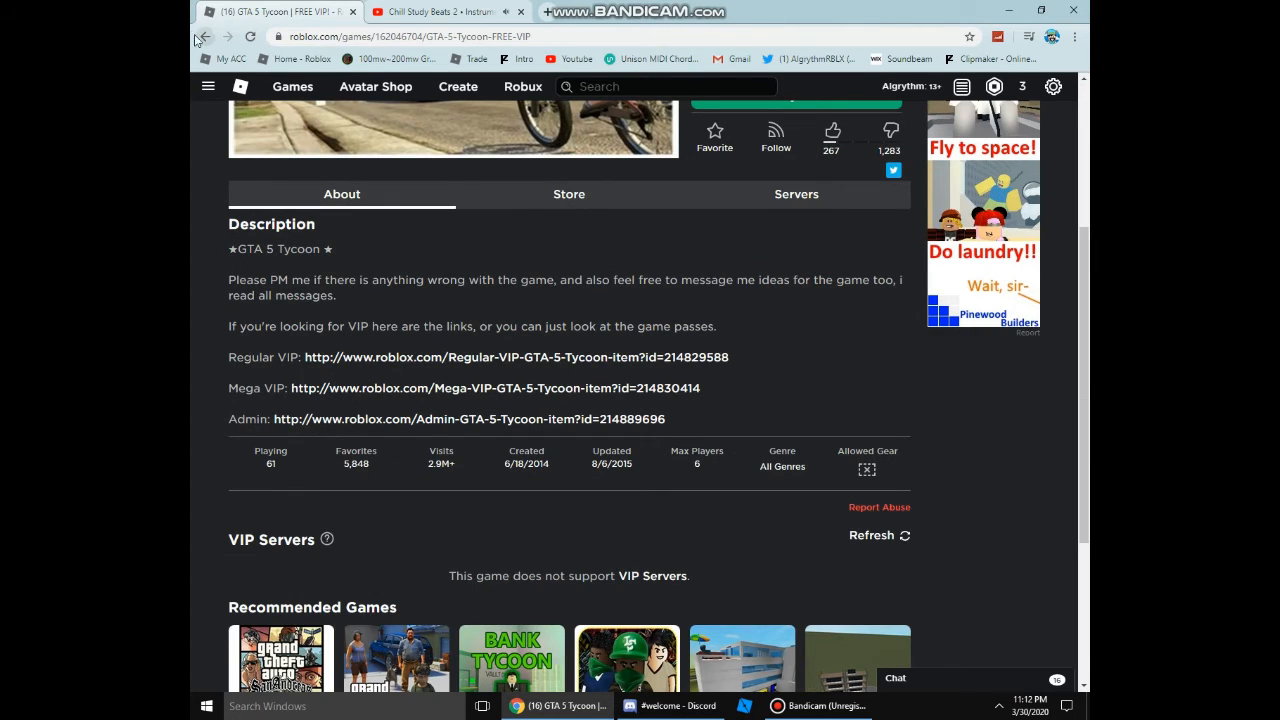
pyautogui.click(202, 37)
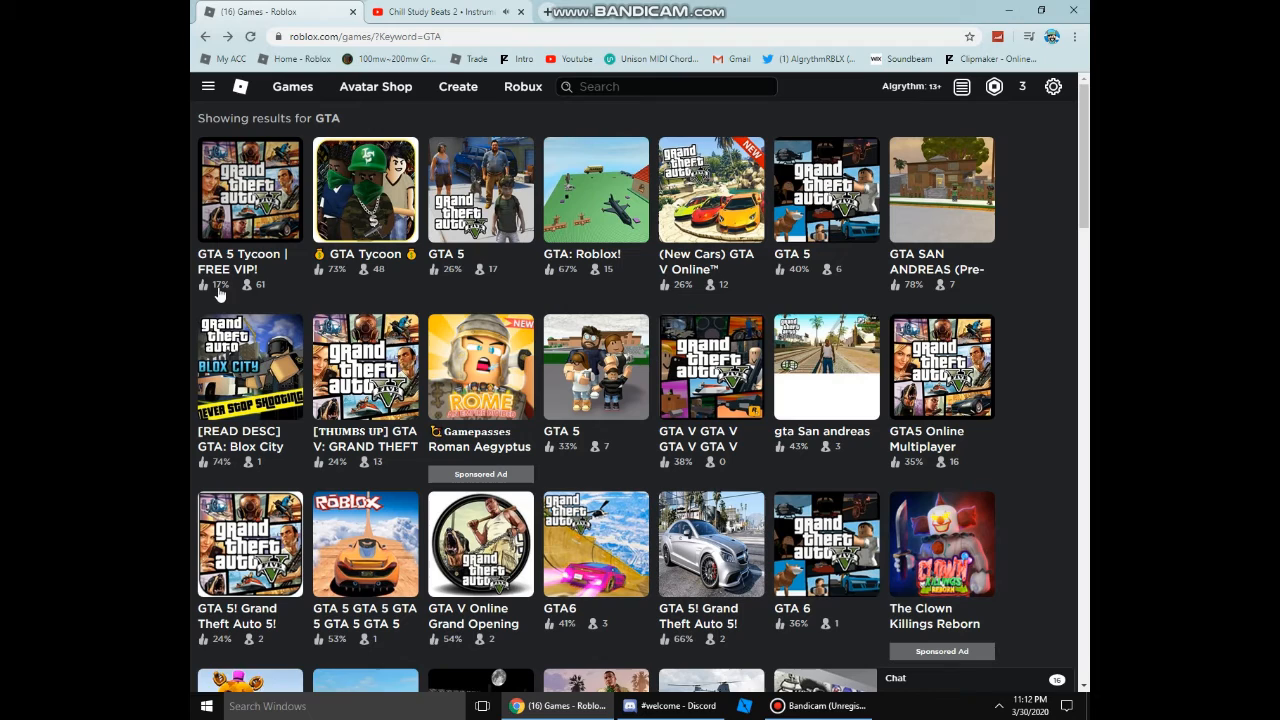
pyautogui.moveTo(378, 290)
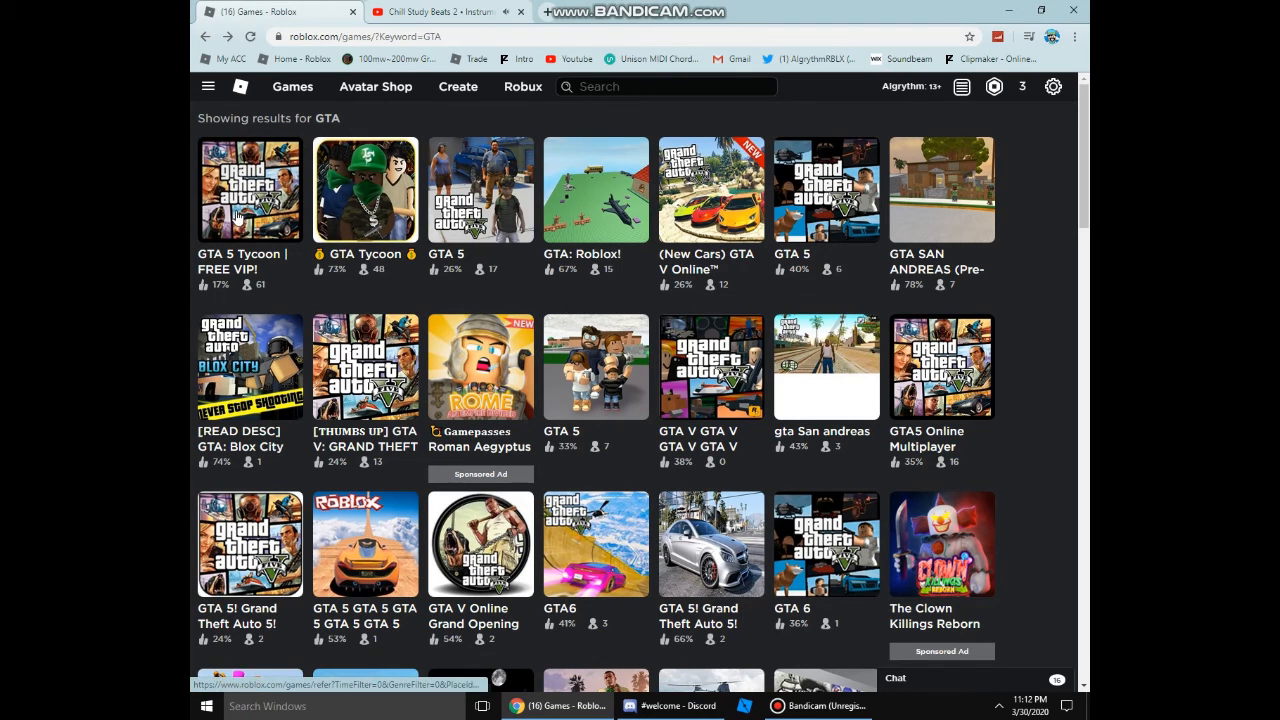
# Step: Open GTA Tycoon, check its Servers tab, then open the Immortal Games group
pyautogui.click(366, 190)
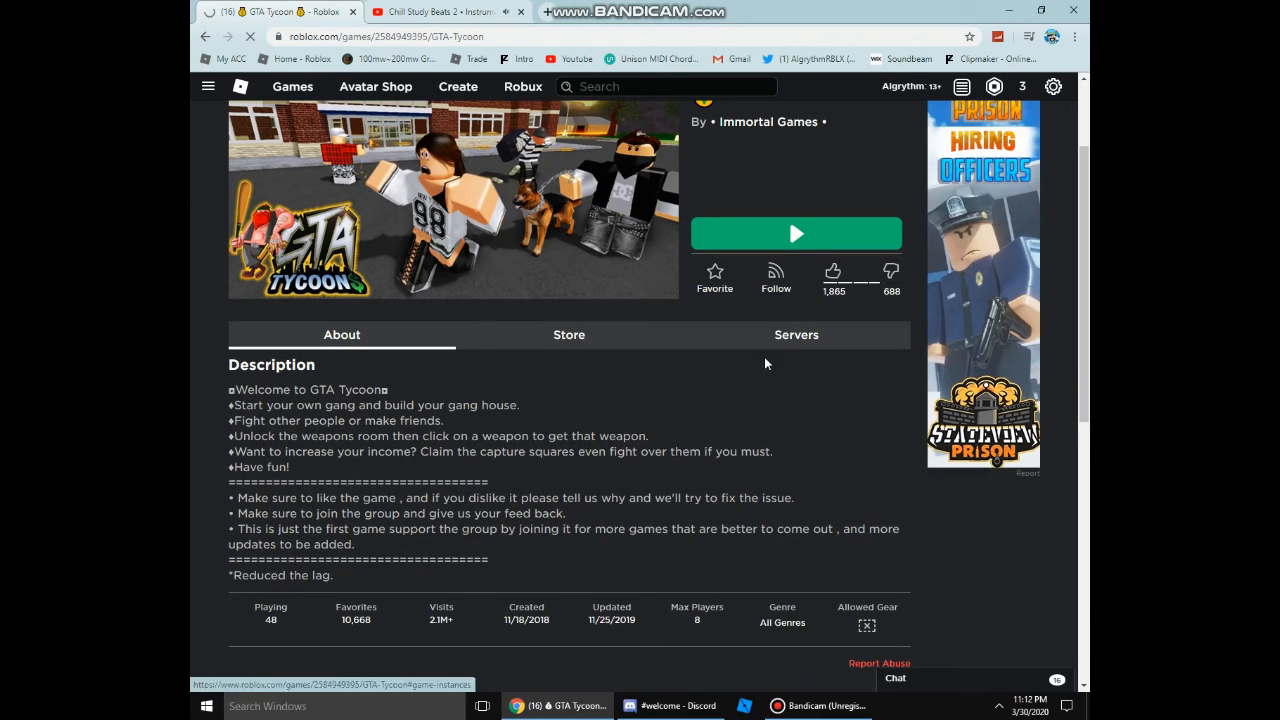
pyautogui.click(796, 334)
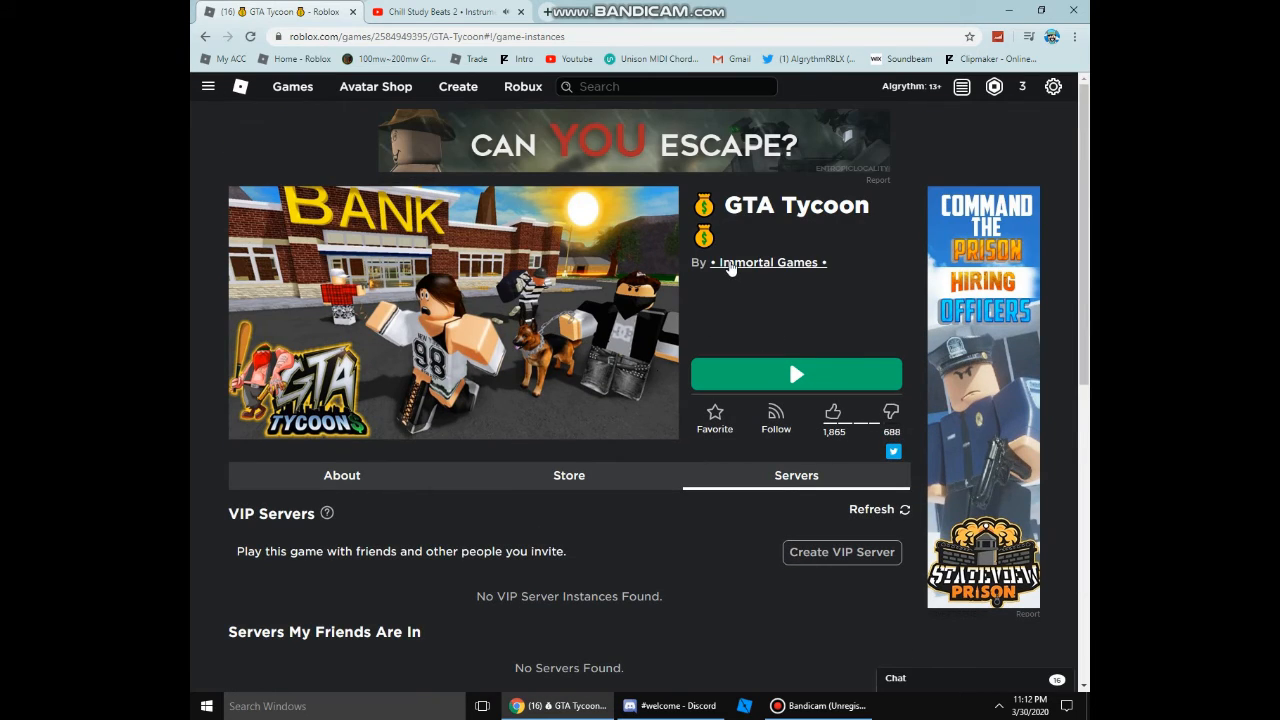
pyautogui.click(767, 262)
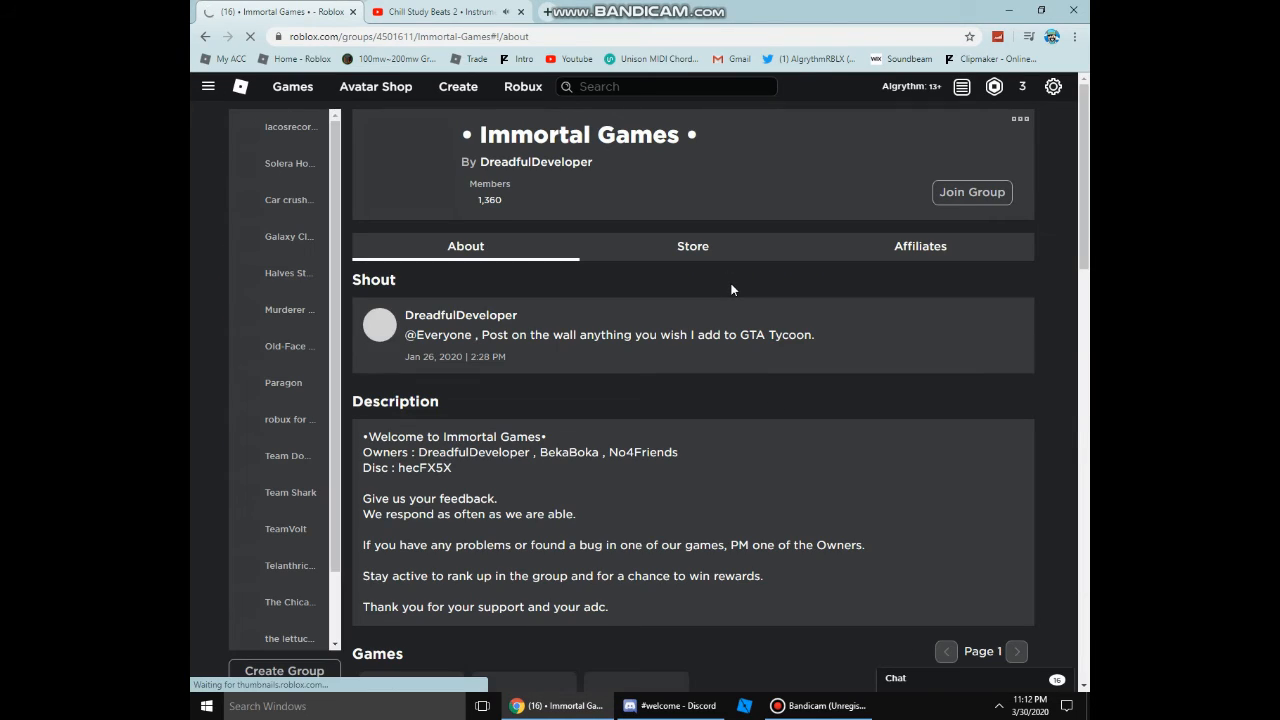